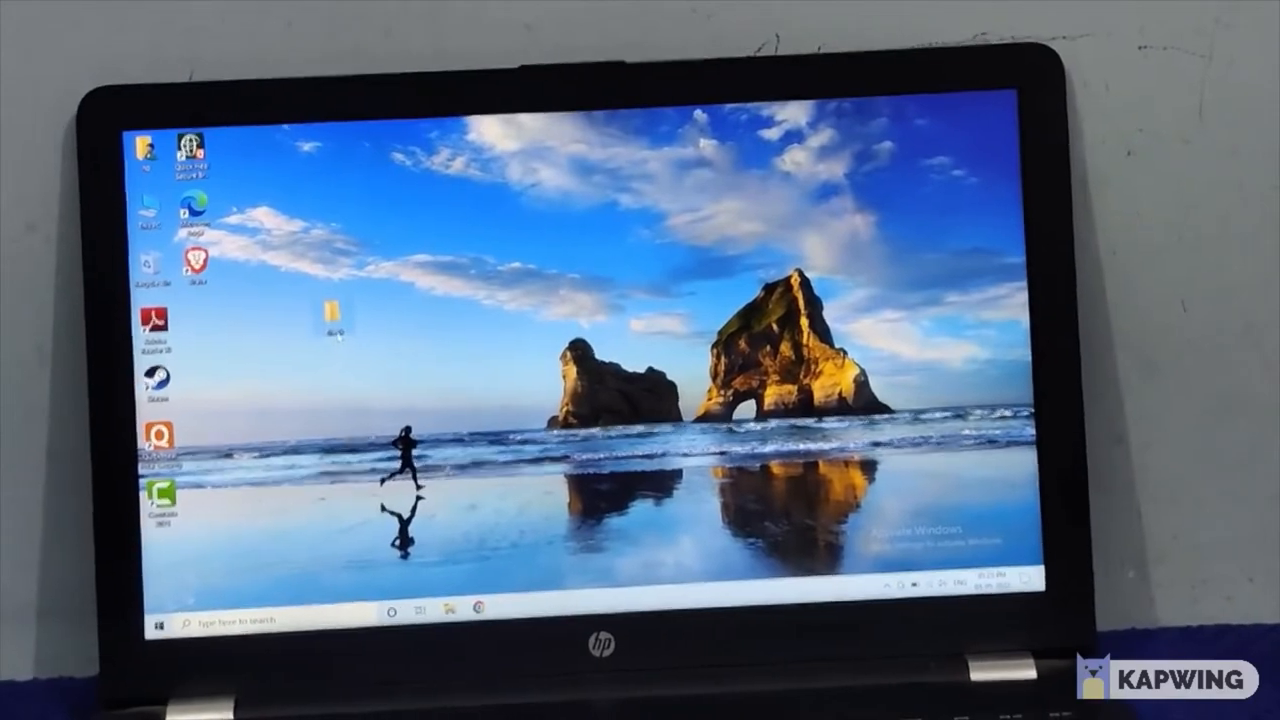
Launch Notepad from the desktop shortcut to get an empty untitled note
double_click(328, 316)
text(hello g)
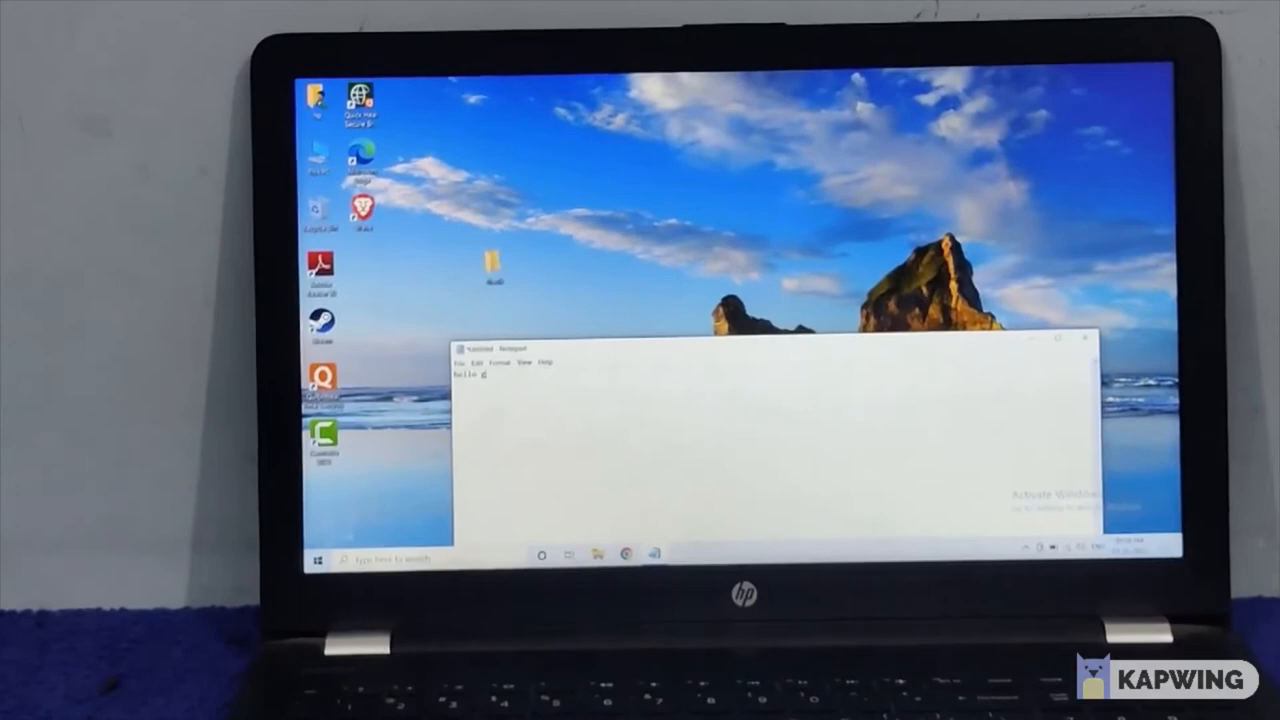
Finish the first line so the note reads 'hello guys'
text(uys)
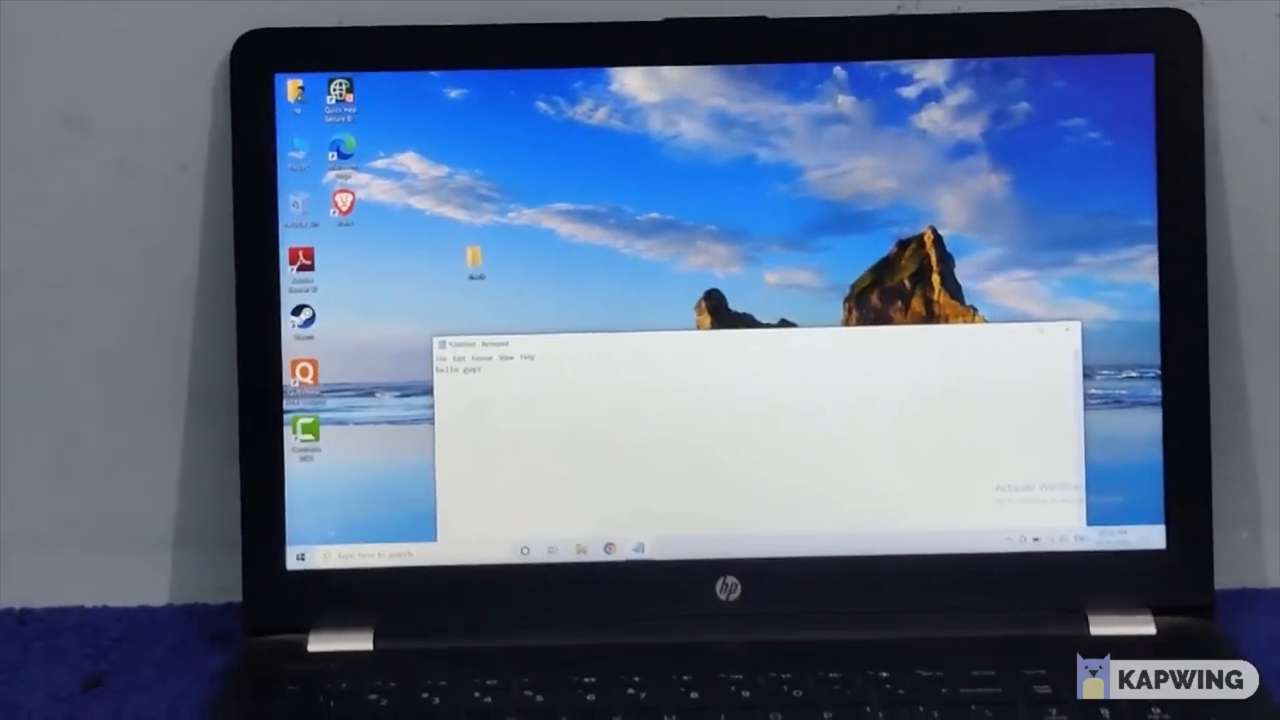